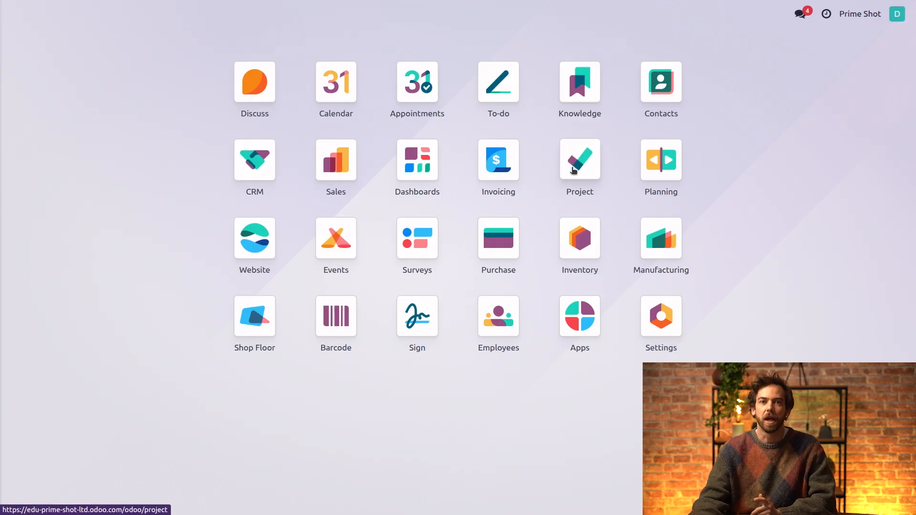
Open the Movie Premiere Organization project's task board from the Project app
{"action": "left_click", "coordinate": [579, 159]}
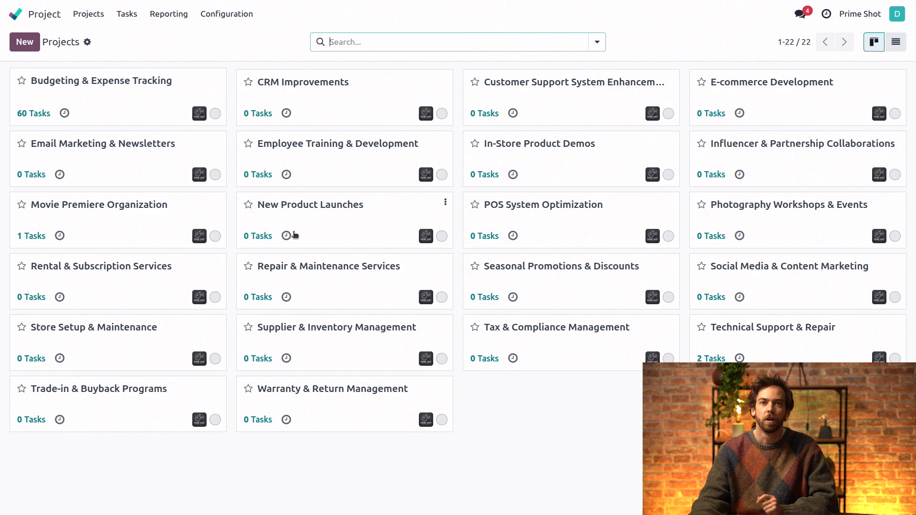
{"action": "mouse_move", "coordinate": [281, 259]}
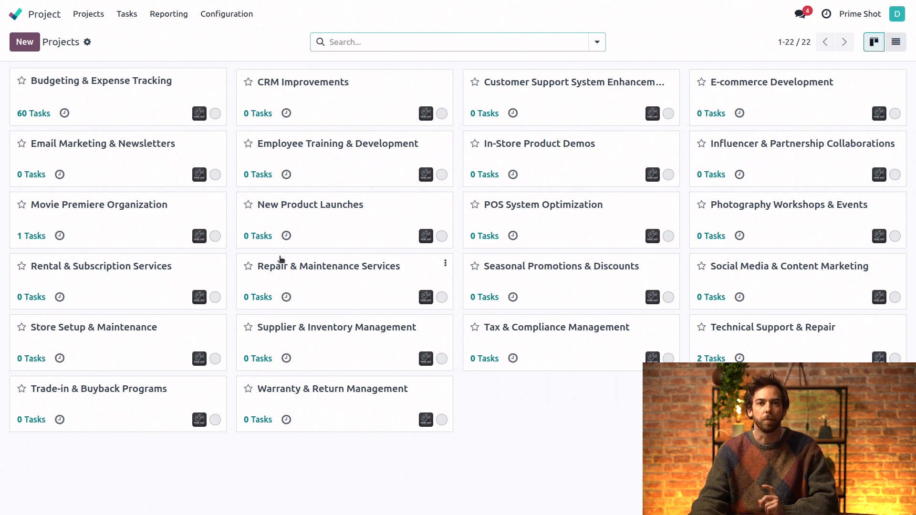
{"action": "mouse_move", "coordinate": [134, 223]}
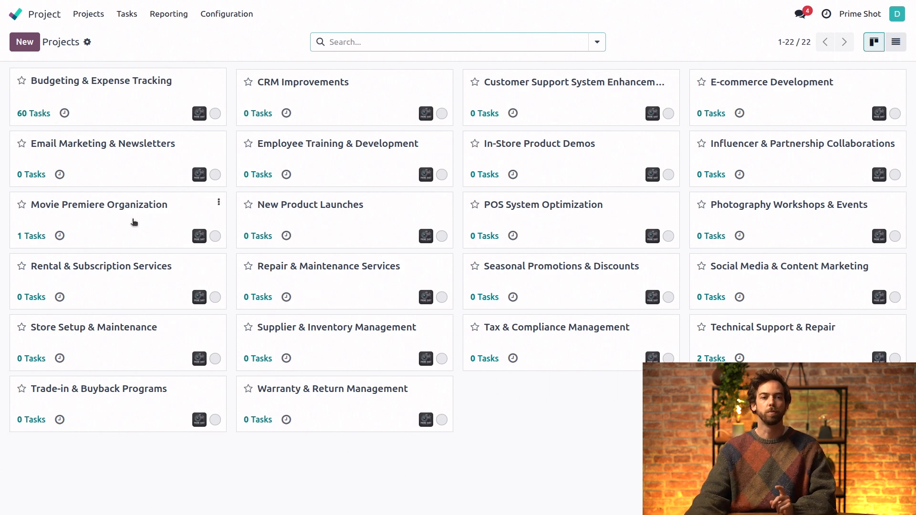
{"action": "left_click", "coordinate": [99, 204]}
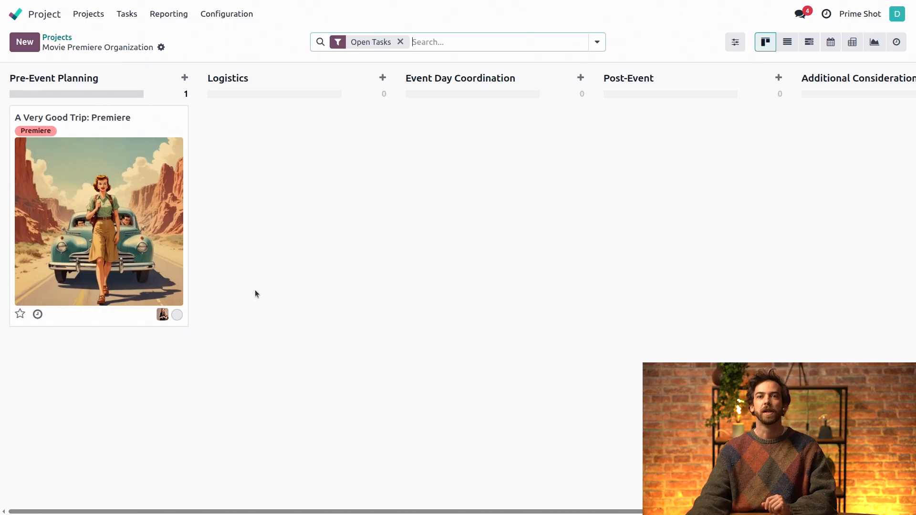
{"action": "mouse_move", "coordinate": [434, 268]}
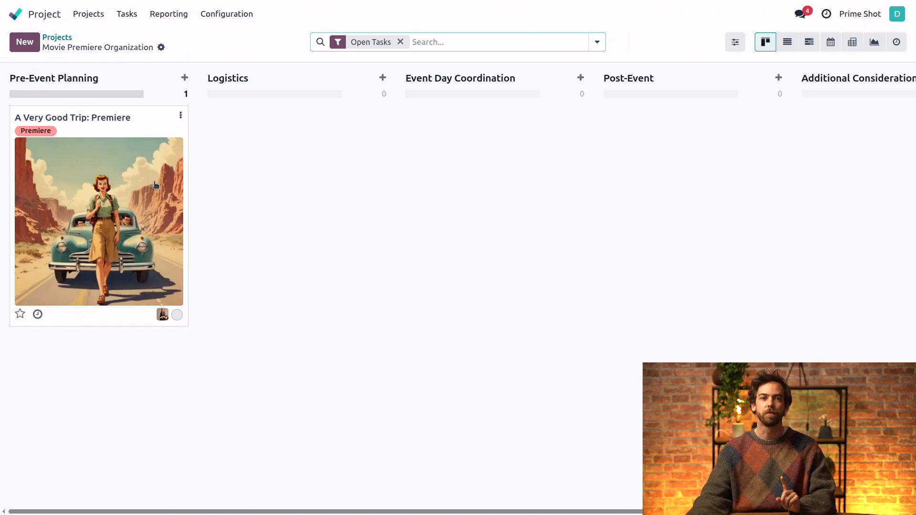
{"action": "mouse_move", "coordinate": [107, 190]}
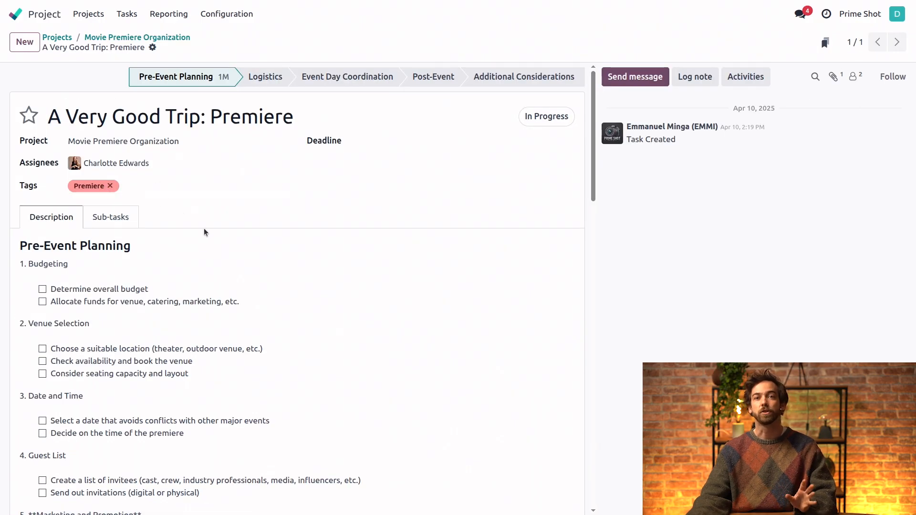
Return to the Movie Premiere Organization board and show its extra actions menu
{"action": "left_click", "coordinate": [175, 117]}
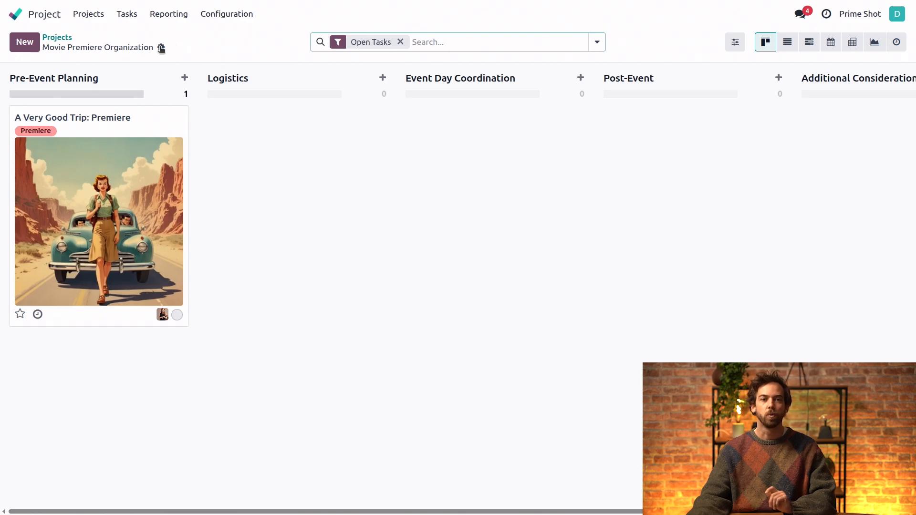
{"action": "left_click", "coordinate": [160, 48]}
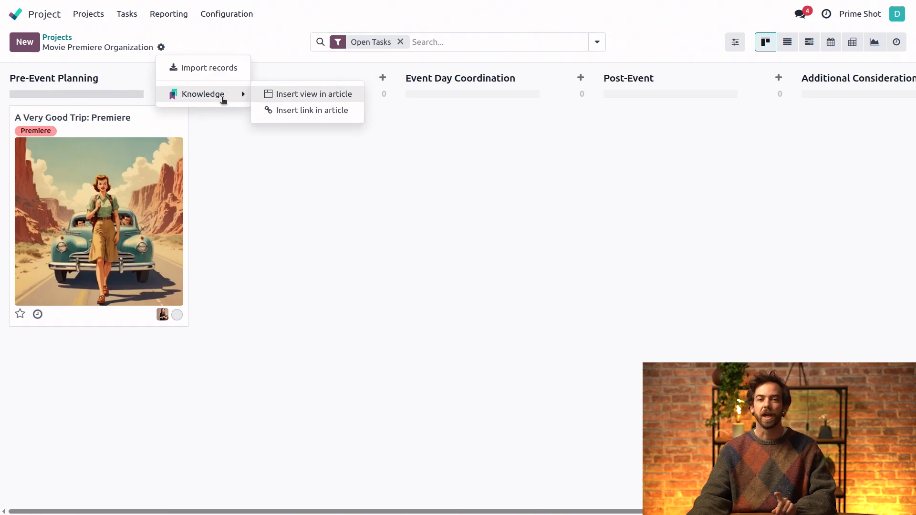
{"action": "mouse_move", "coordinate": [313, 93]}
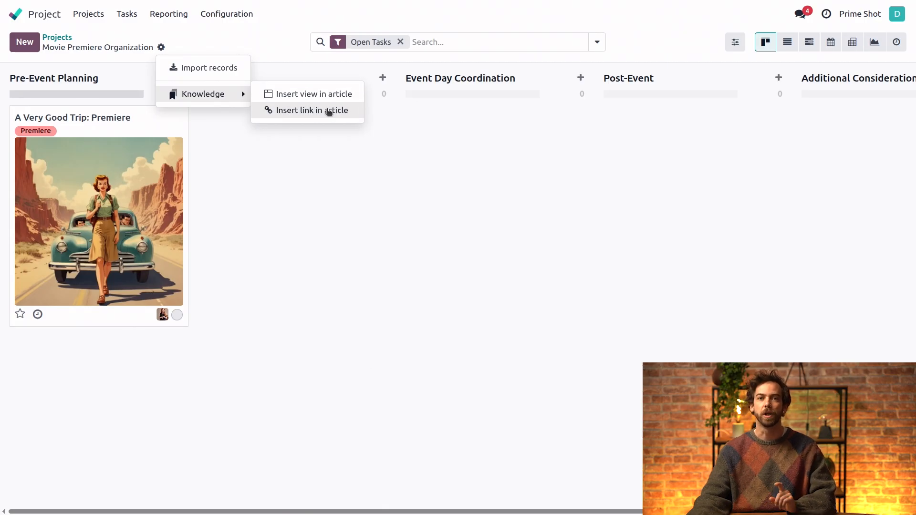
{"action": "mouse_move", "coordinate": [311, 94]}
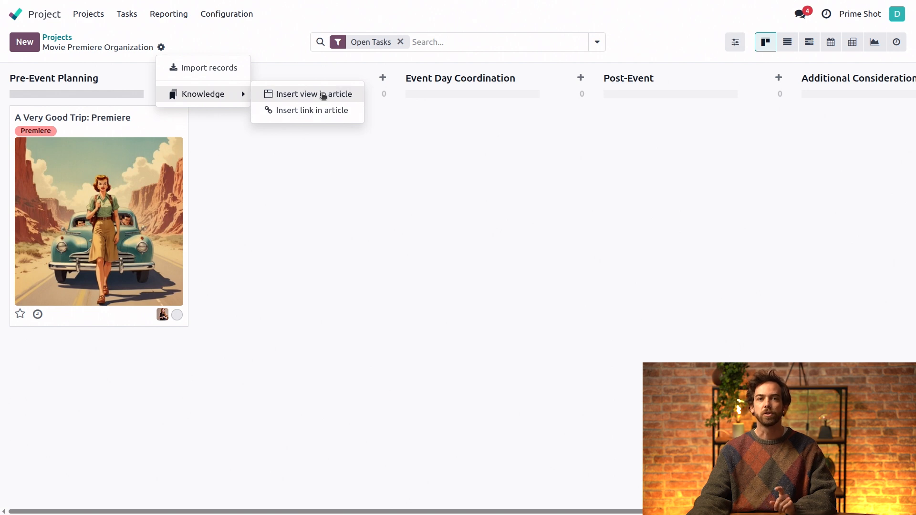
Insert the task board view into the This Week's Releases article
{"action": "left_click", "coordinate": [314, 94]}
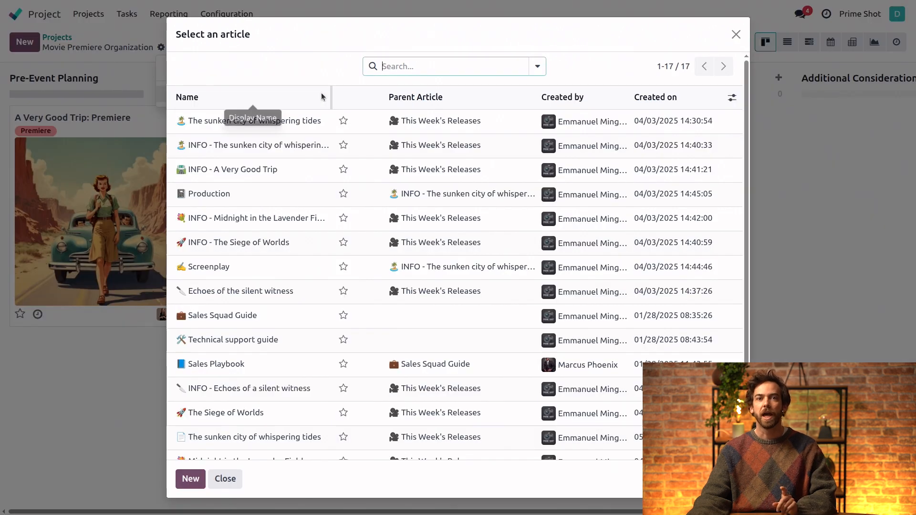
{"action": "mouse_move", "coordinate": [294, 227]}
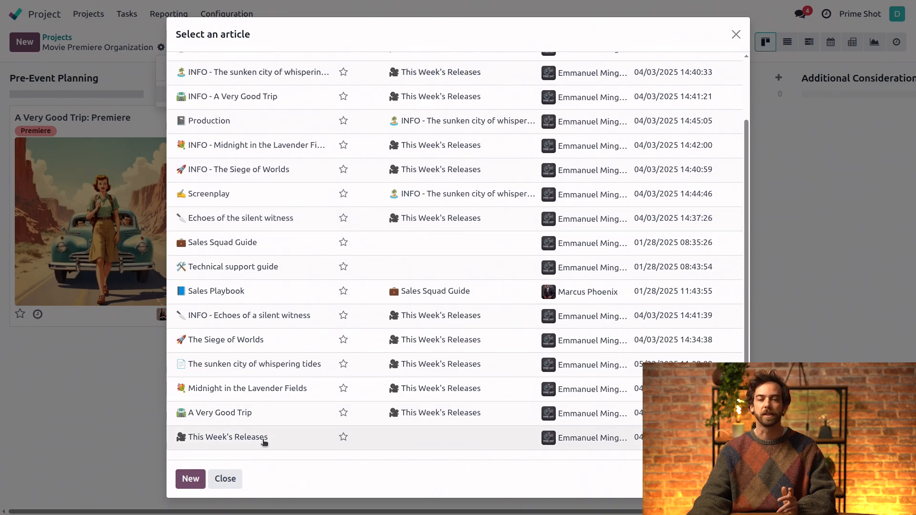
{"action": "left_click", "coordinate": [228, 437]}
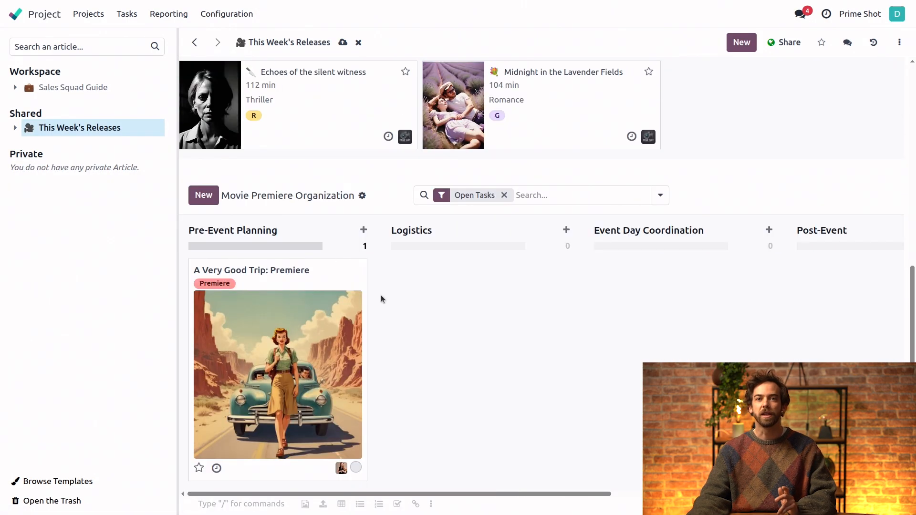
{"action": "mouse_move", "coordinate": [481, 368]}
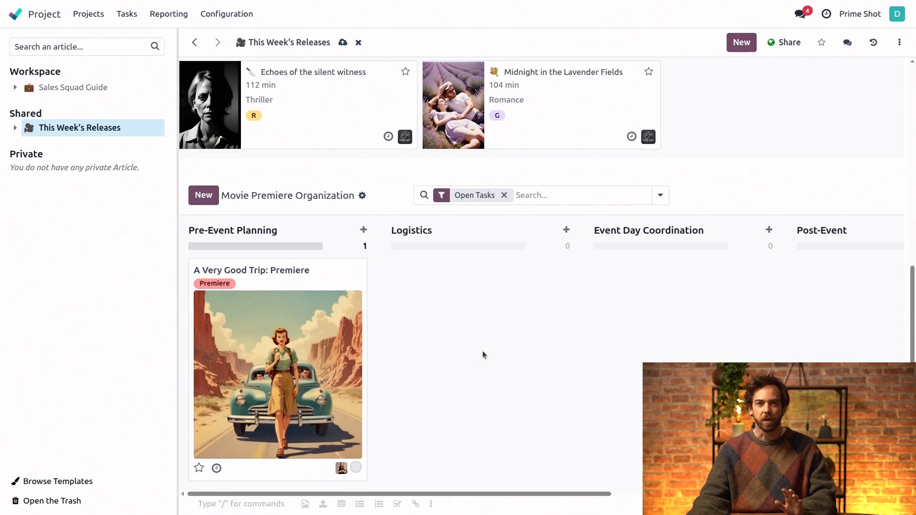
{"action": "mouse_move", "coordinate": [446, 349]}
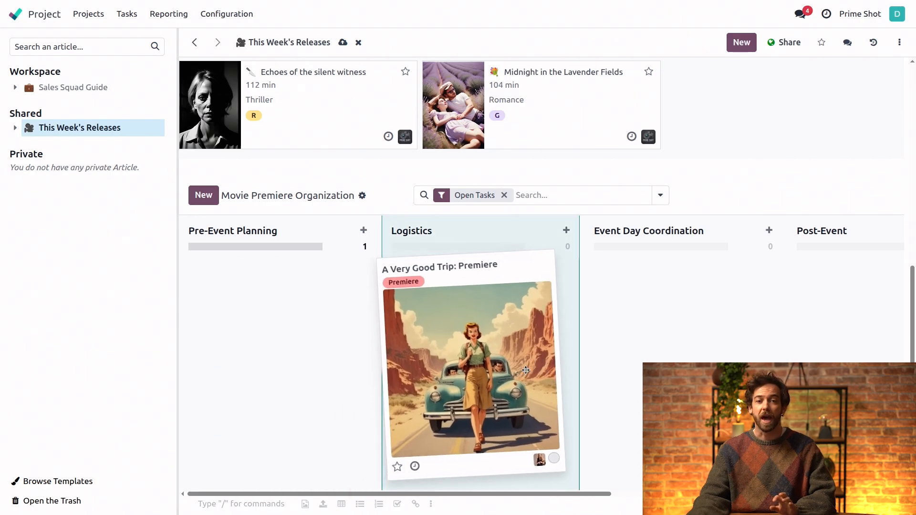
Move the premiere task into the Logistics stage on the embedded board
{"action": "left_click_drag", "start_coordinate": [468, 368], "coordinate": [277, 368]}
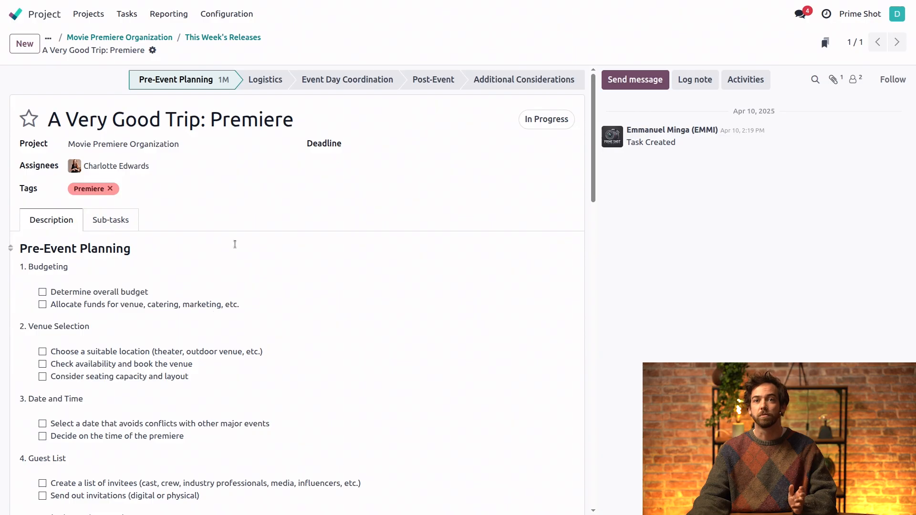
{"action": "mouse_move", "coordinate": [209, 69]}
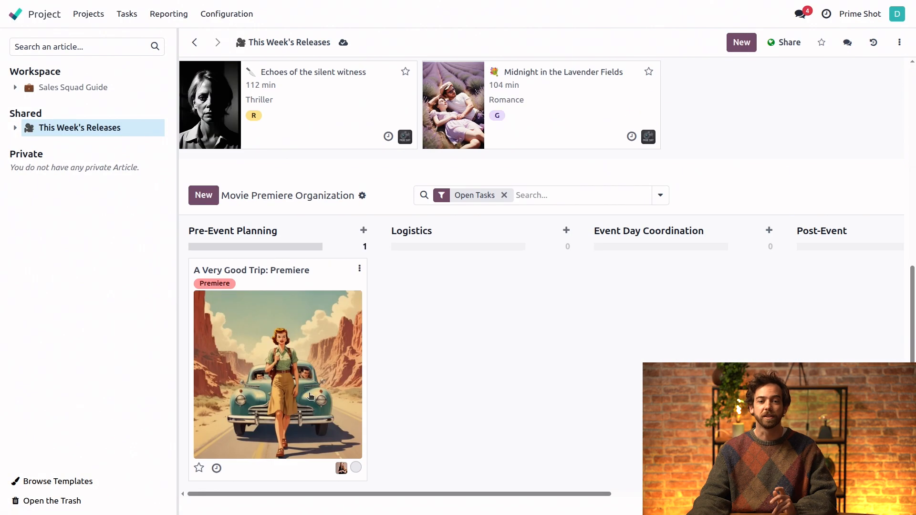
{"action": "mouse_move", "coordinate": [320, 356]}
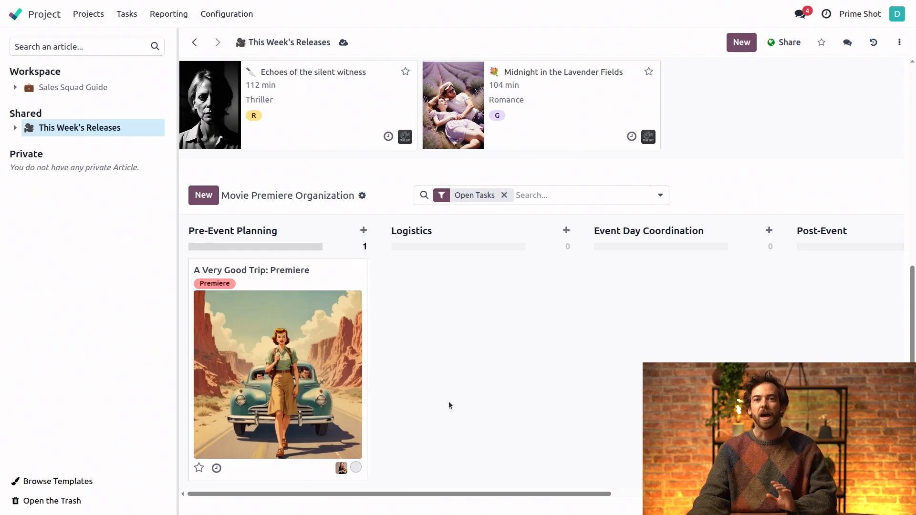
{"action": "mouse_move", "coordinate": [92, 76]}
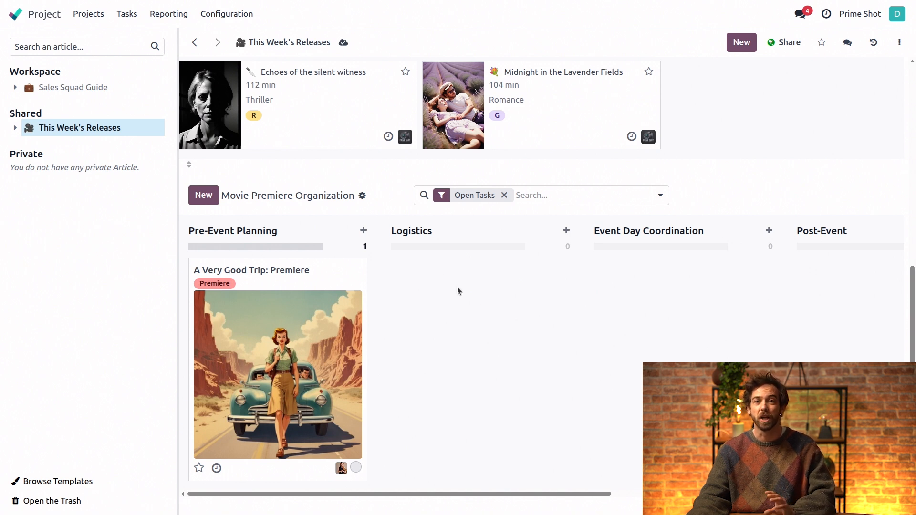
{"action": "mouse_move", "coordinate": [468, 305]}
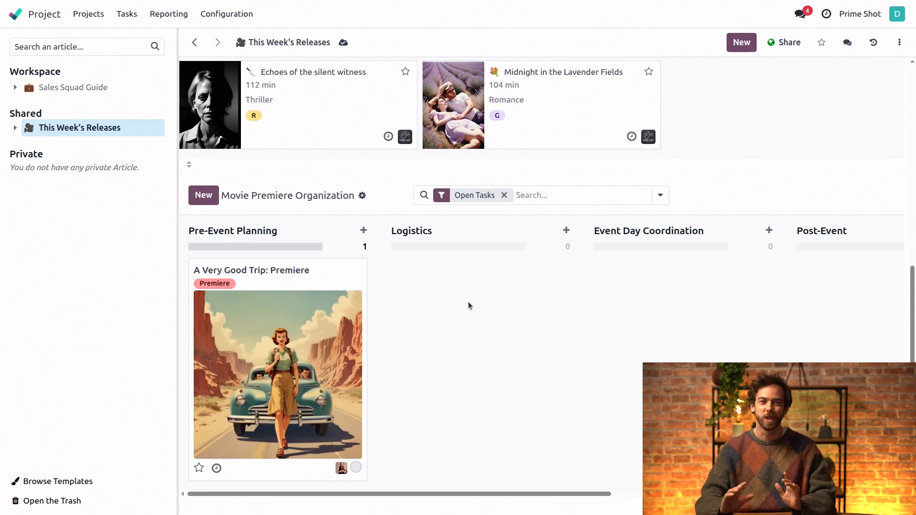
{"action": "mouse_move", "coordinate": [421, 337]}
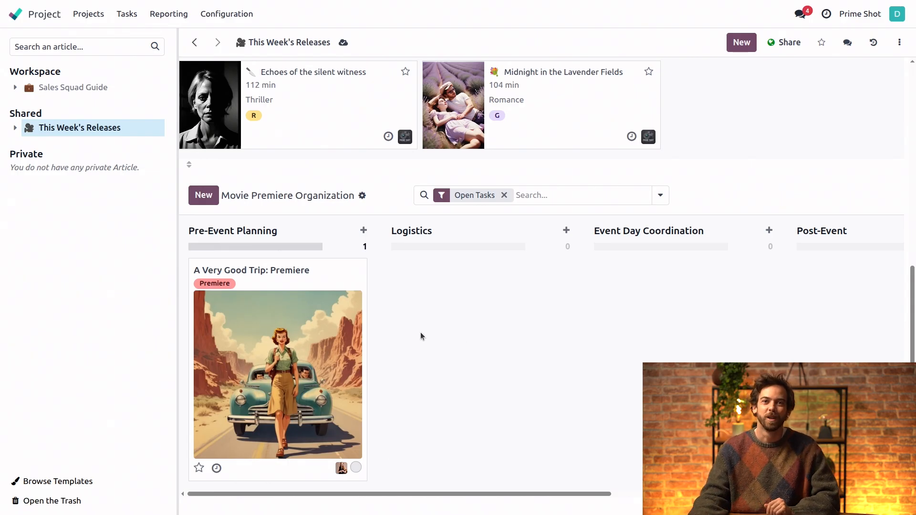
{"action": "mouse_move", "coordinate": [522, 379]}
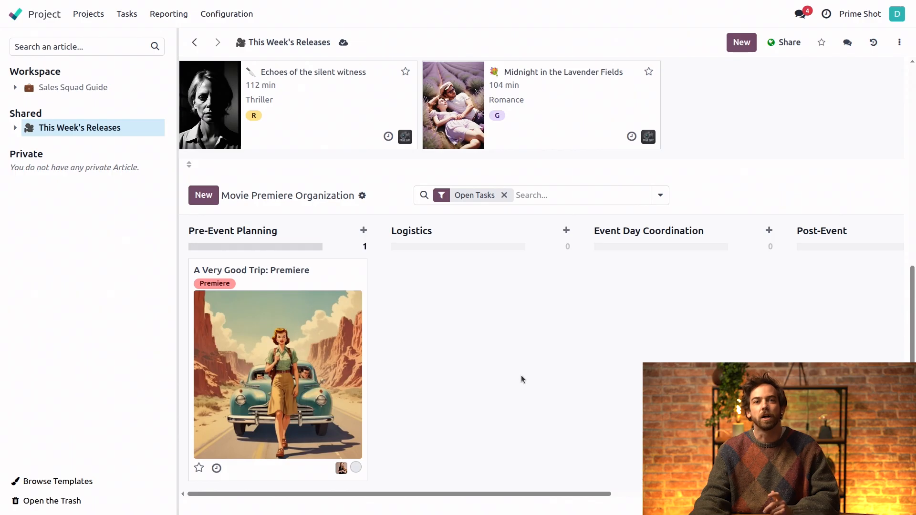
{"action": "mouse_move", "coordinate": [236, 135]}
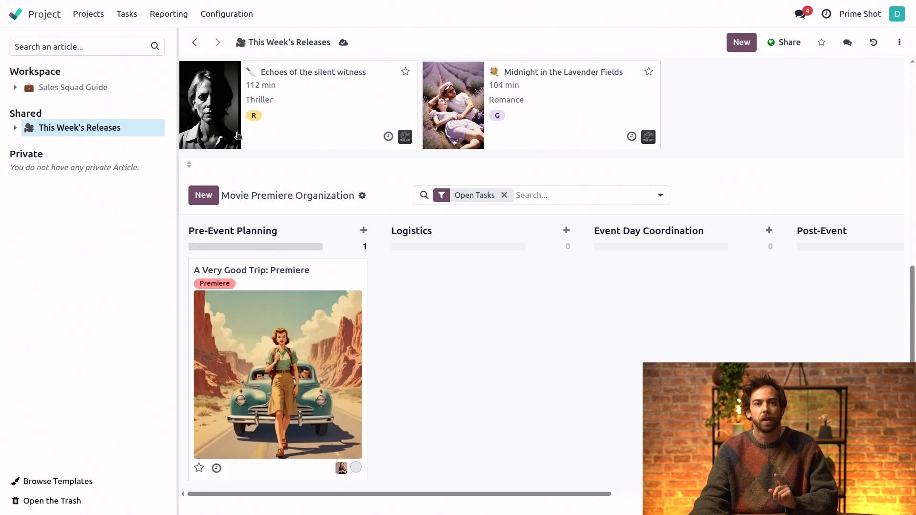
Open the Synopsis request lead in the CRM pipeline
{"action": "left_click", "coordinate": [17, 13]}
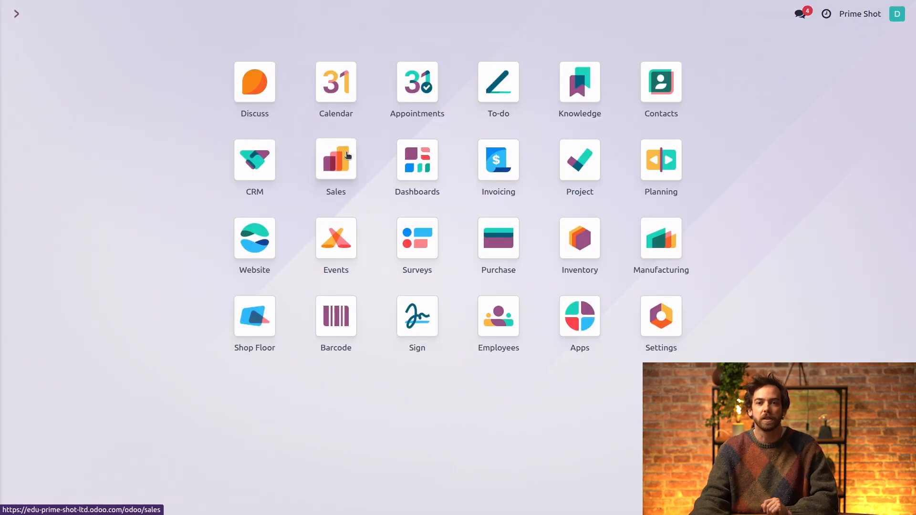
{"action": "left_click", "coordinate": [254, 158]}
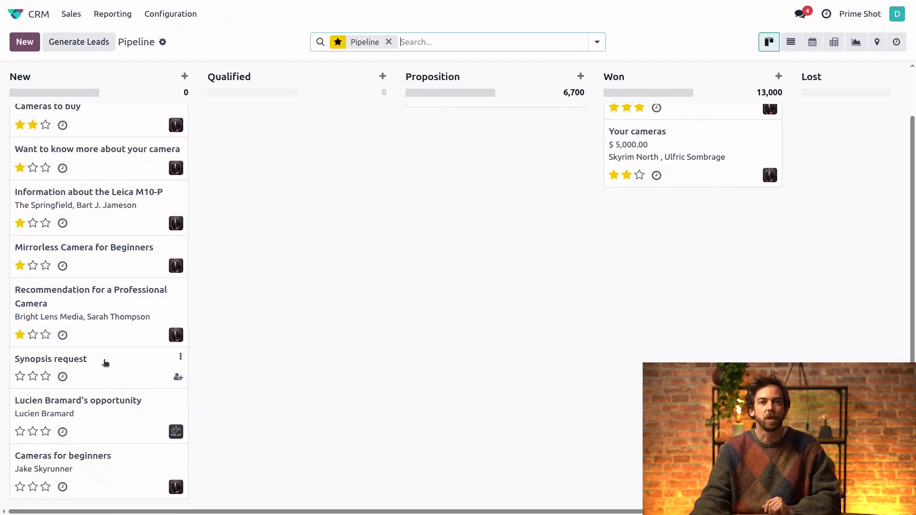
{"action": "left_click", "coordinate": [51, 359]}
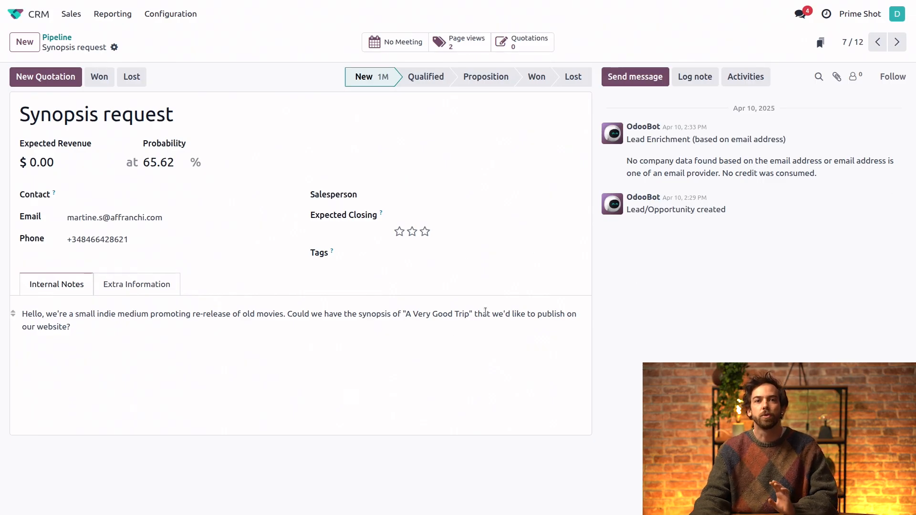
{"action": "left_click", "coordinate": [485, 255]}
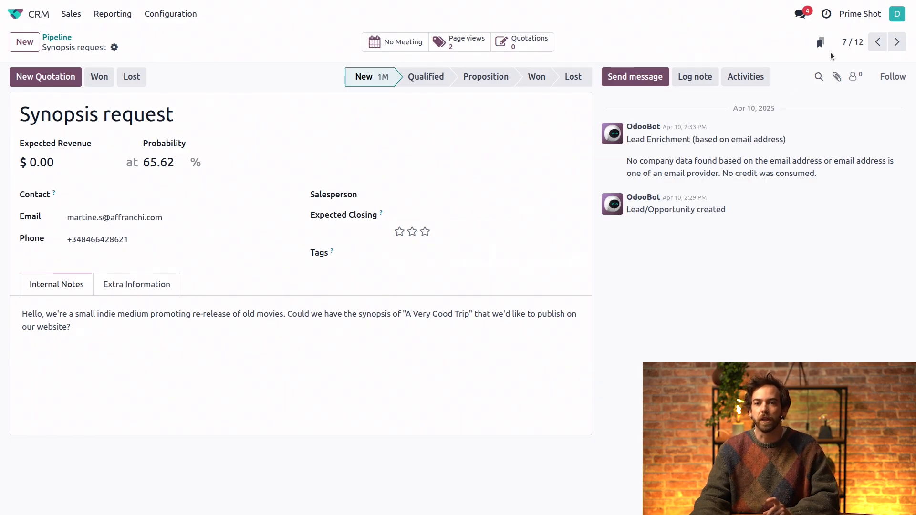
Search Knowledge for 'release' from the lead and open This Week's Releases
{"action": "left_click", "coordinate": [819, 42]}
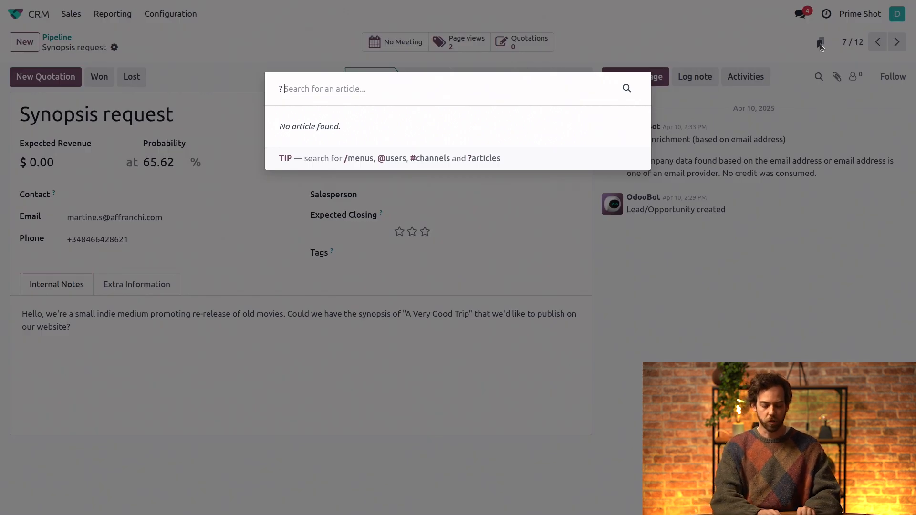
{"action": "type", "text": "release"}
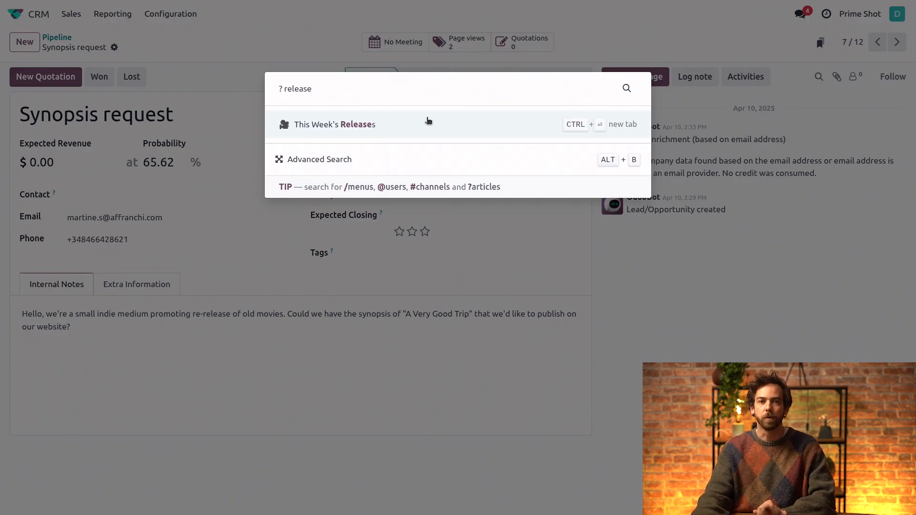
{"action": "left_click", "coordinate": [334, 124]}
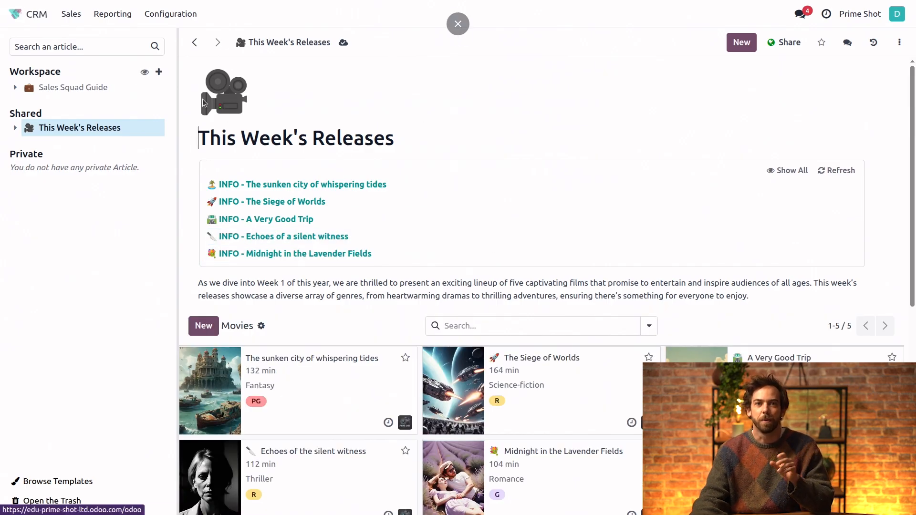
{"action": "mouse_move", "coordinate": [512, 254]}
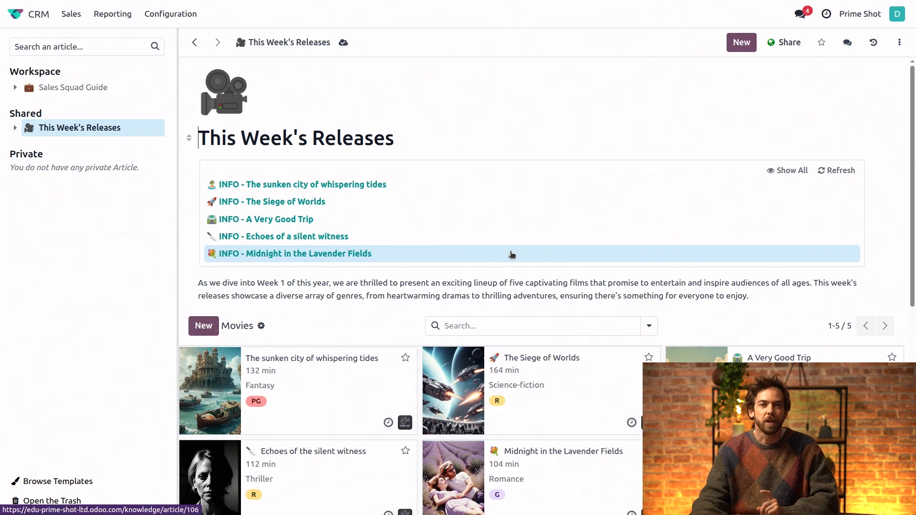
Open the A Very Good Trip movie article from the Movies cards
{"action": "scroll", "scroll_direction": "down", "scroll_amount": 3}
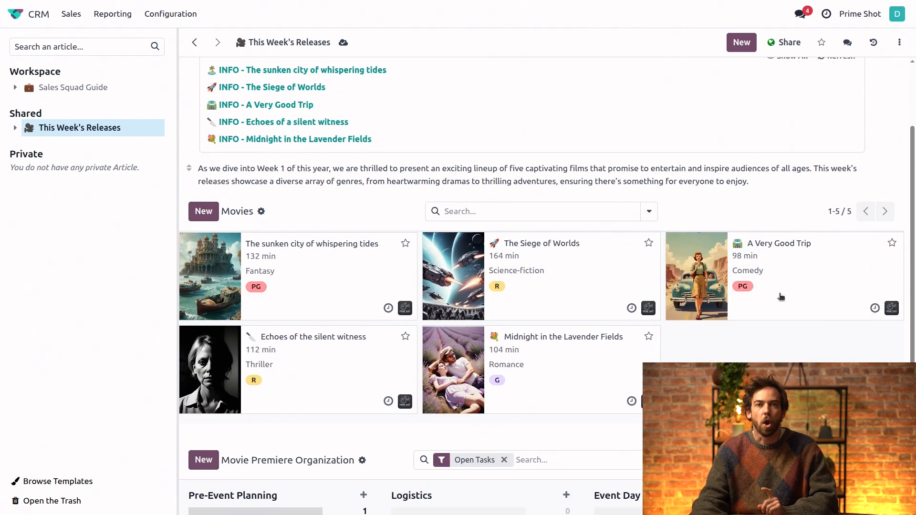
{"action": "mouse_move", "coordinate": [786, 296]}
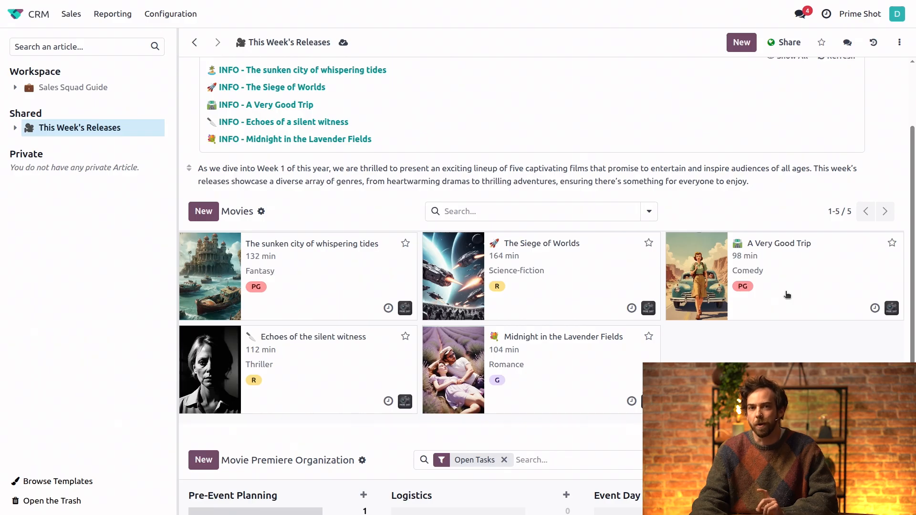
{"action": "left_click", "coordinate": [771, 244]}
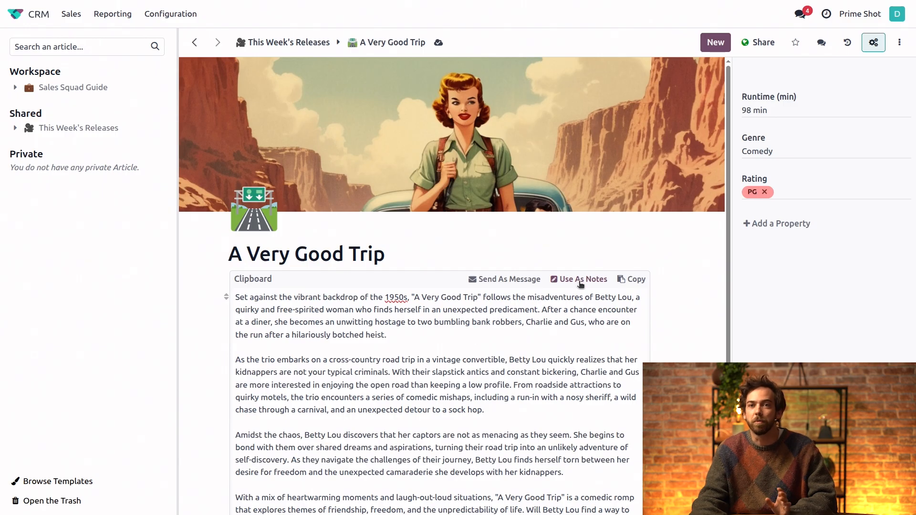
{"action": "mouse_move", "coordinate": [509, 280]}
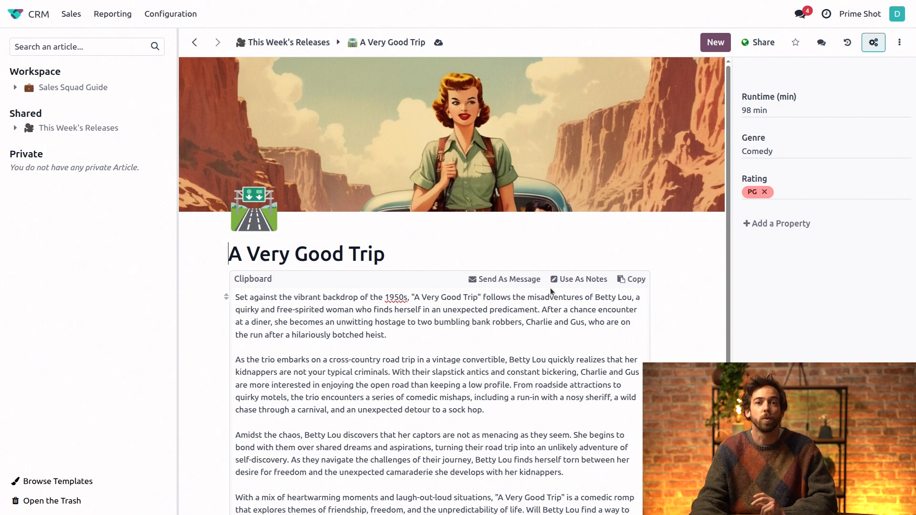
{"action": "mouse_move", "coordinate": [501, 280]}
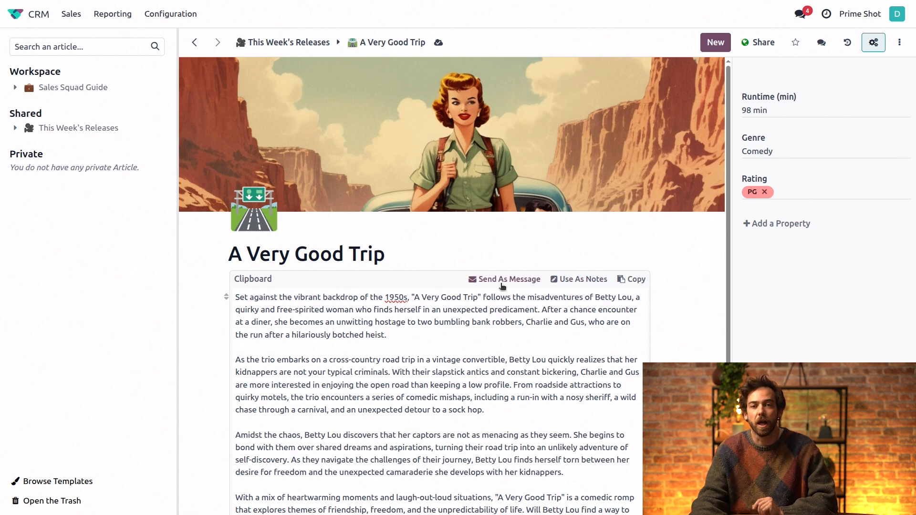
Send the A Very Good Trip synopsis as an email to the lead's contact
{"action": "left_click", "coordinate": [510, 280]}
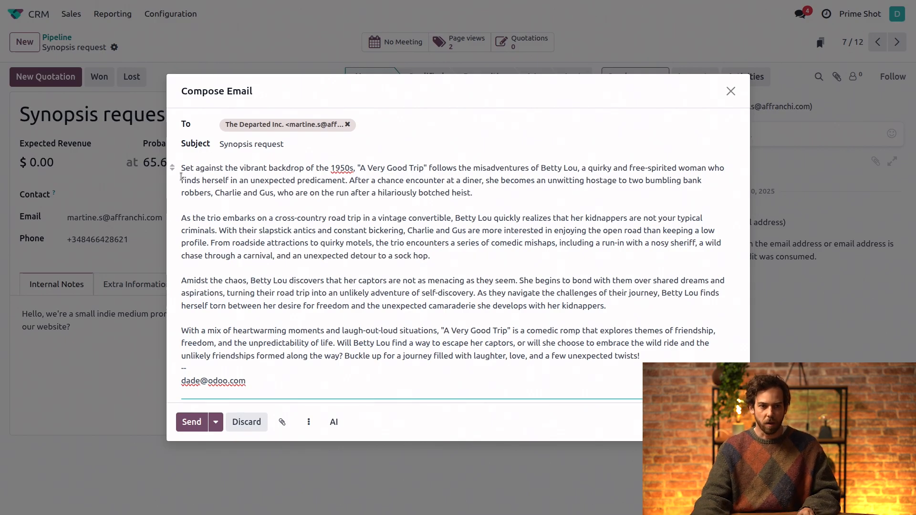
{"action": "mouse_move", "coordinate": [255, 181]}
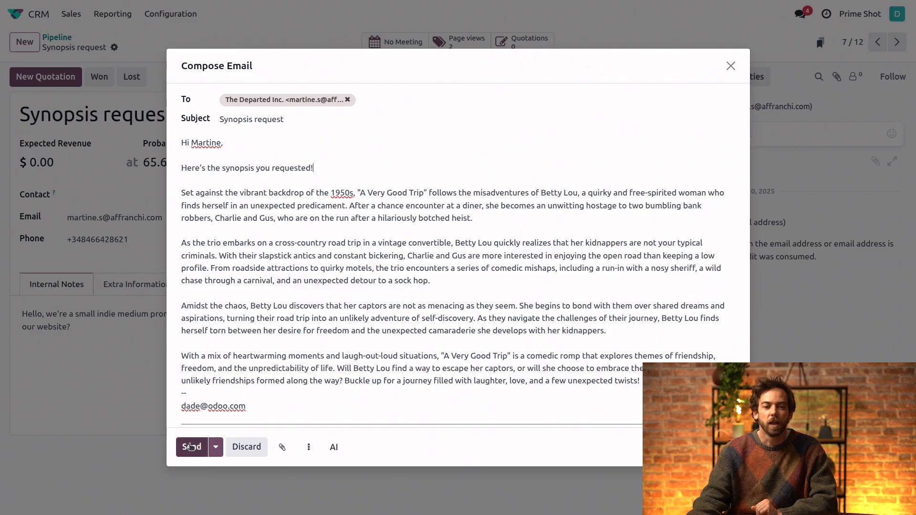
{"action": "left_click", "coordinate": [190, 447]}
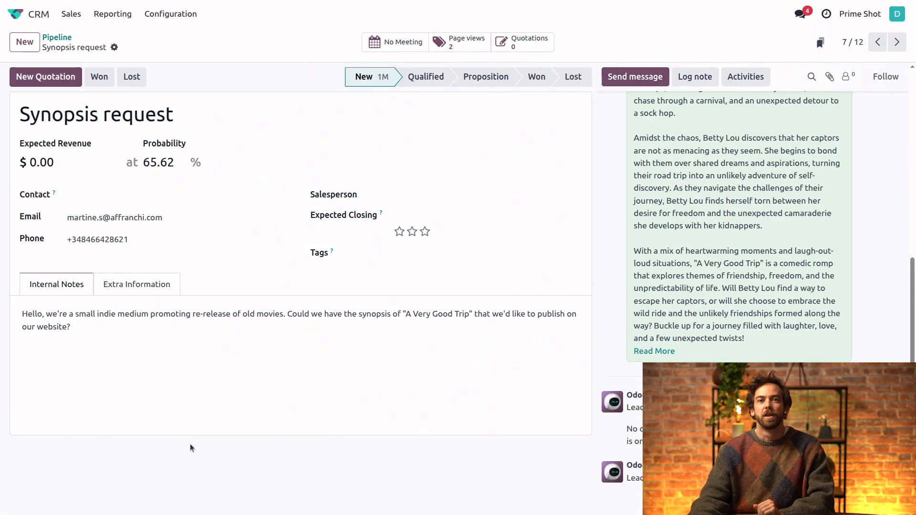